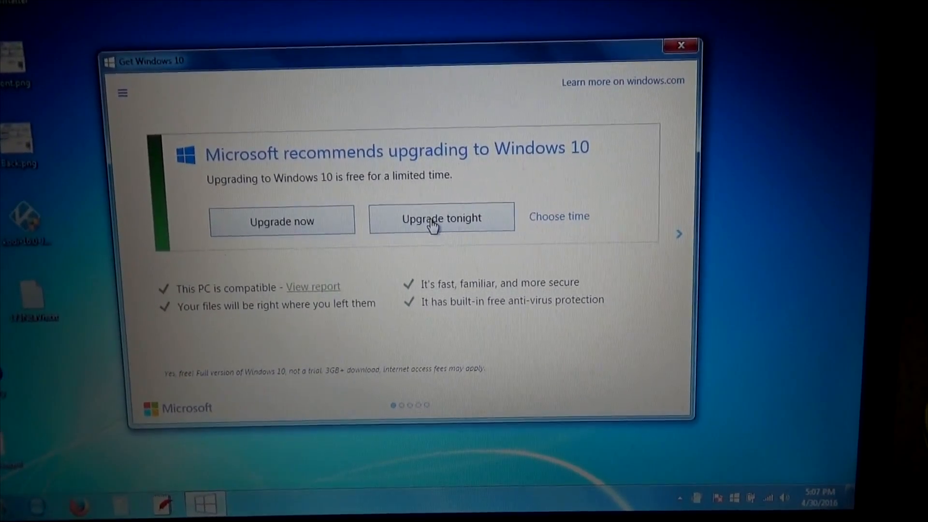
# Schedule the Windows 10 upgrade for tonight at 11:00 PM and dismiss the confirmation
pyautogui.click(441, 218)
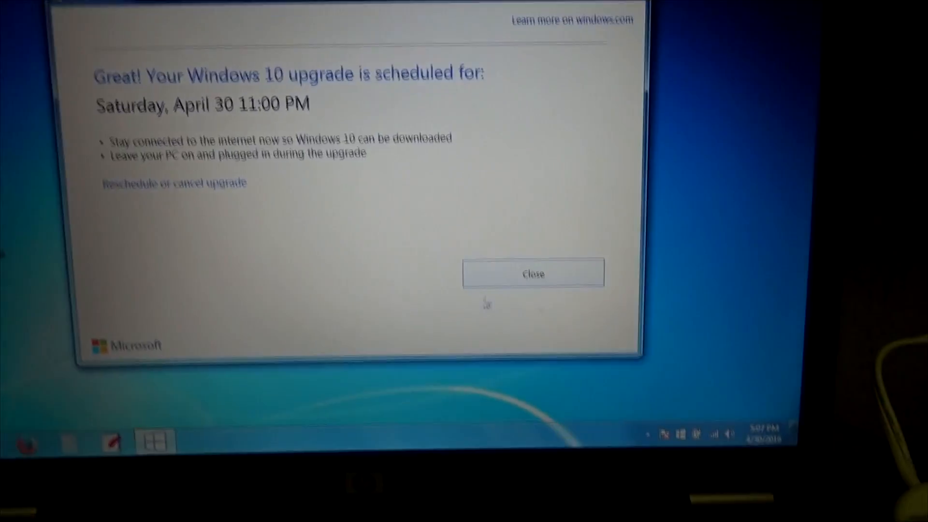
pyautogui.click(532, 274)
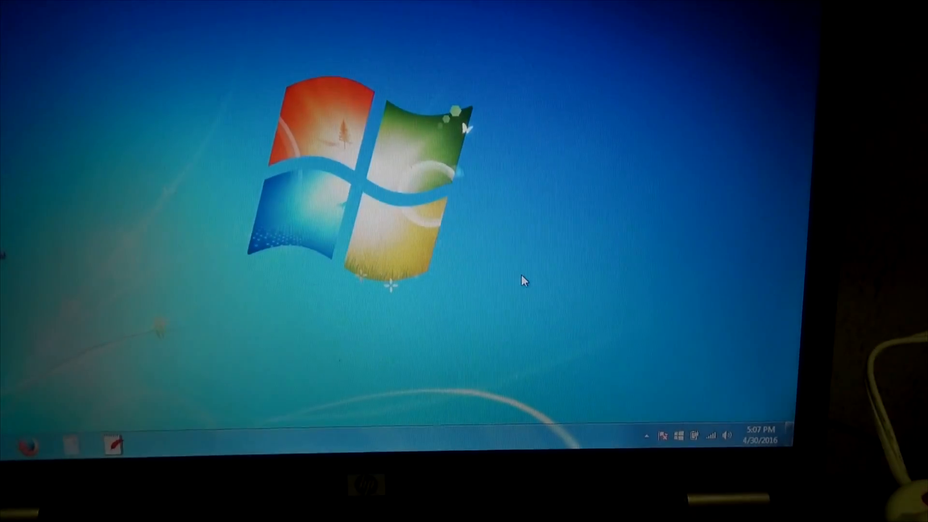